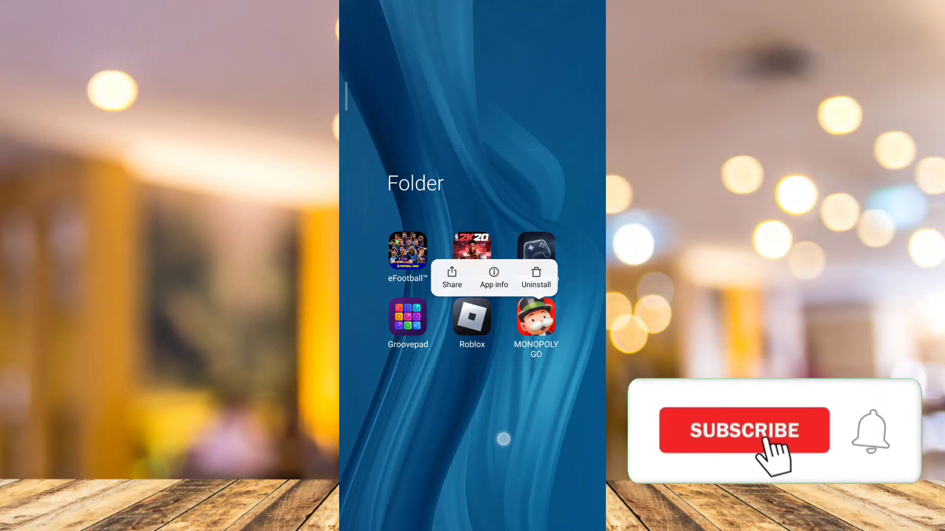
Step: Dismiss the MONOPOLY GO quick options menu to reach the system tools folder
{"action": "left_click", "coordinate": [743, 430]}
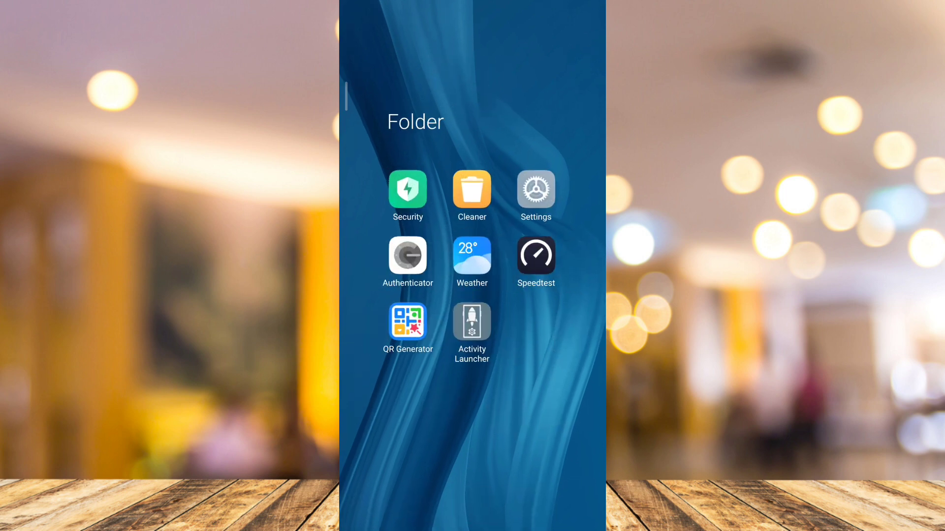
Step: In Settings' installed apps list, search 'mono' to find MONOPOLY GO
{"action": "left_click", "coordinate": [535, 190]}
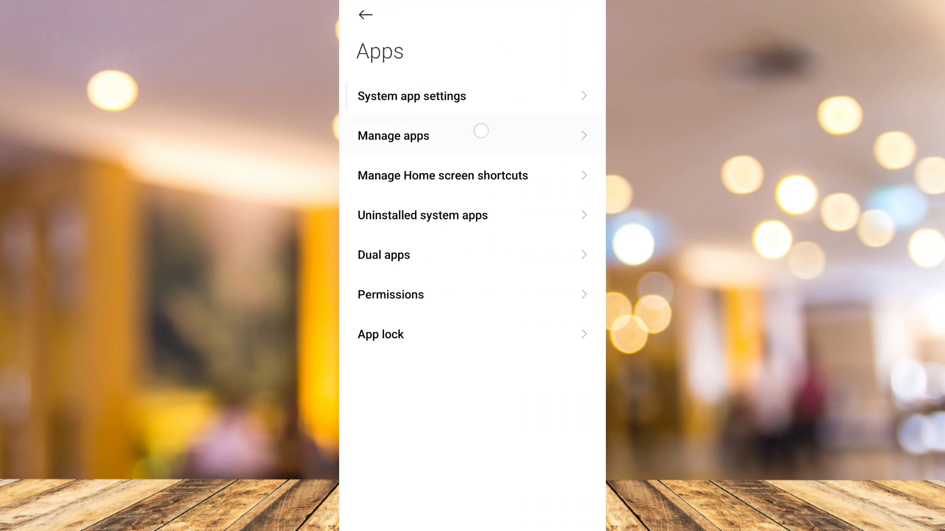
{"action": "left_click", "coordinate": [393, 136]}
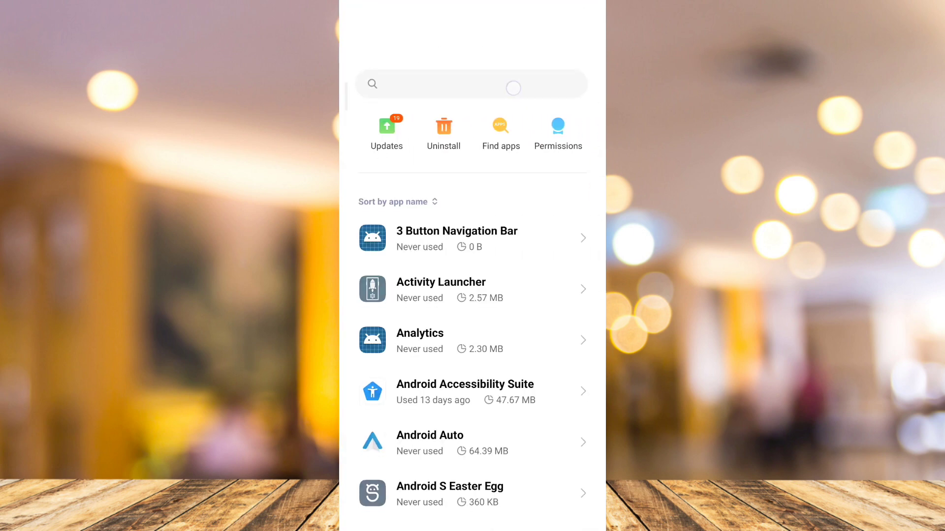
{"action": "left_click", "coordinate": [452, 84]}
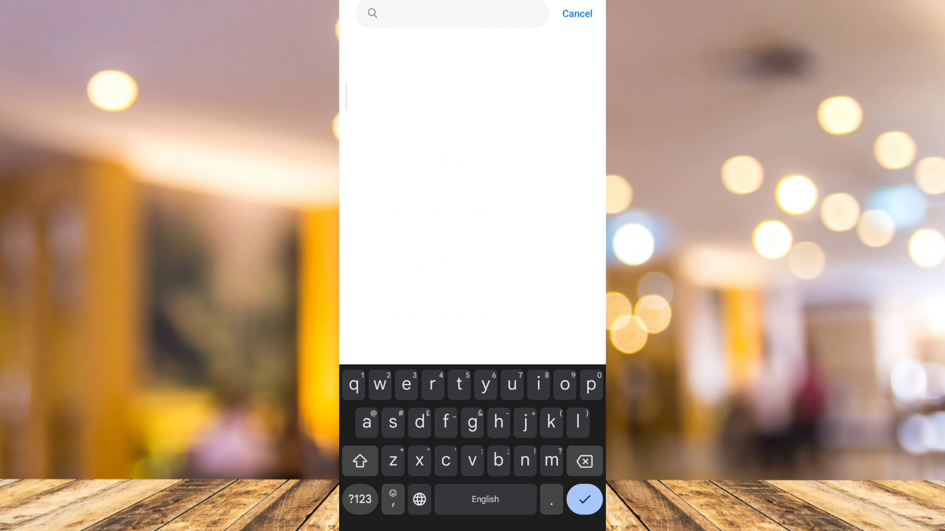
{"action": "type", "text": "mono"}
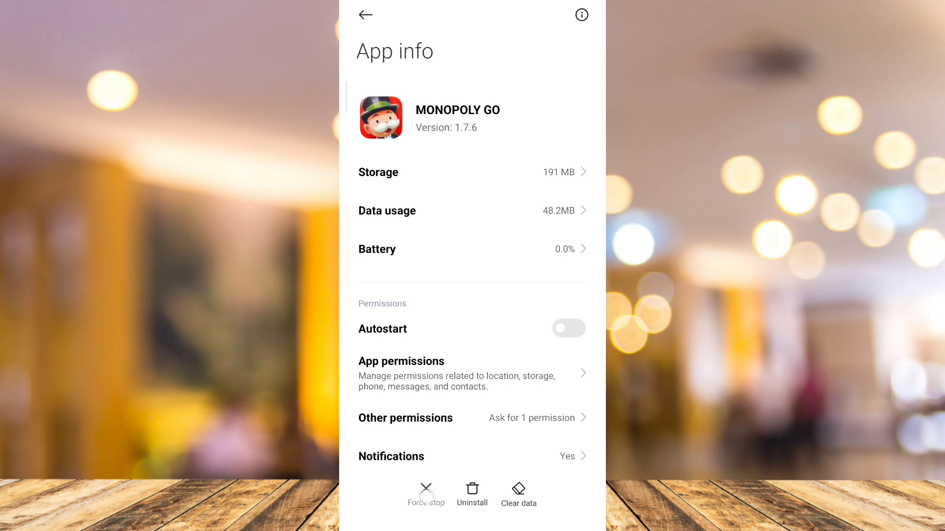
Step: Force-stop MONOPOLY GO, clear its cache, and confirm deleting all its data
{"action": "left_click", "coordinate": [425, 491]}
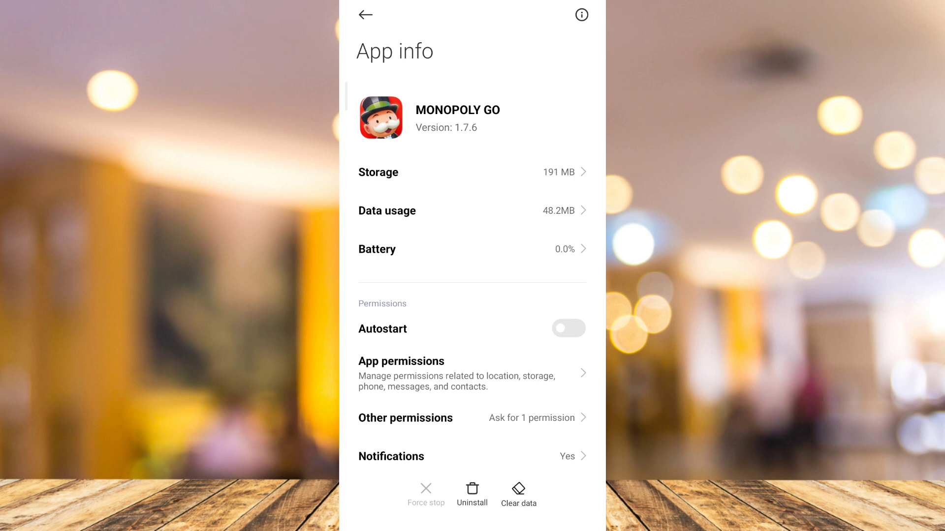
{"action": "left_click", "coordinate": [517, 494]}
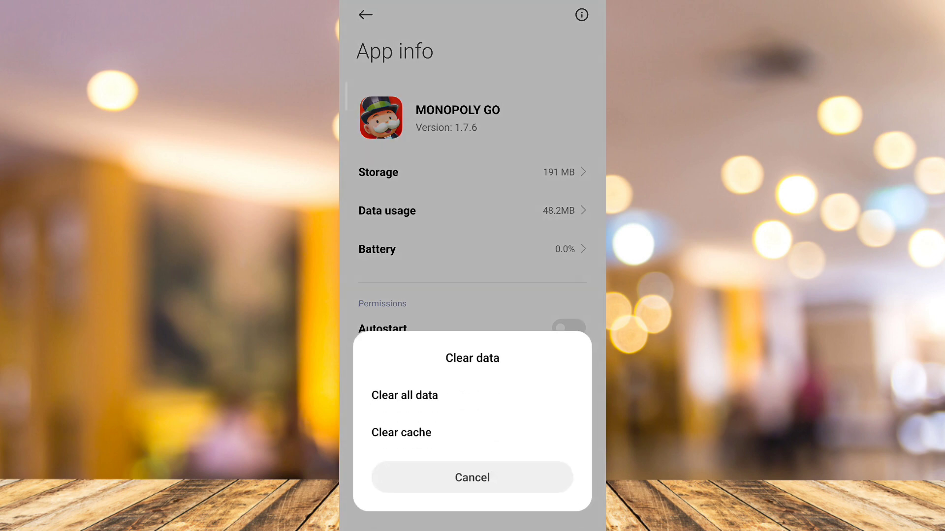
{"action": "left_click", "coordinate": [400, 433]}
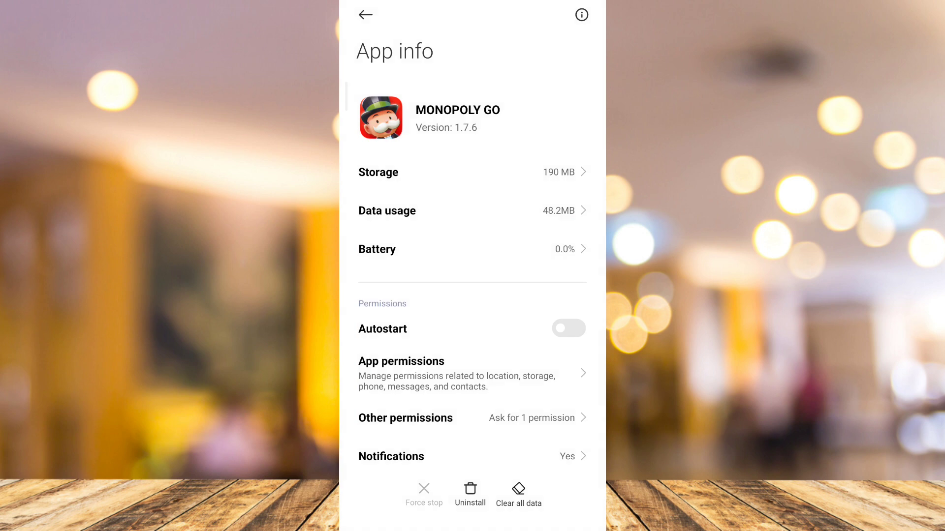
{"action": "left_click", "coordinate": [517, 494]}
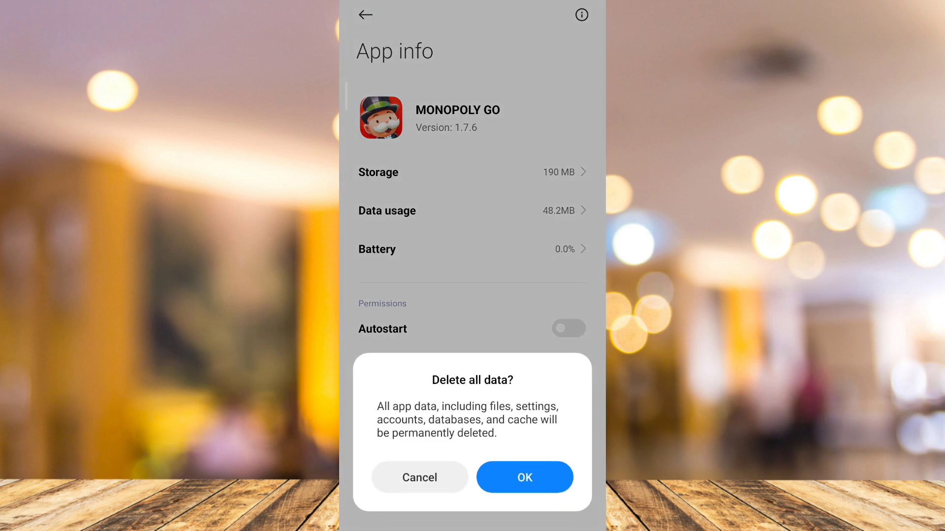
{"action": "left_click", "coordinate": [523, 478]}
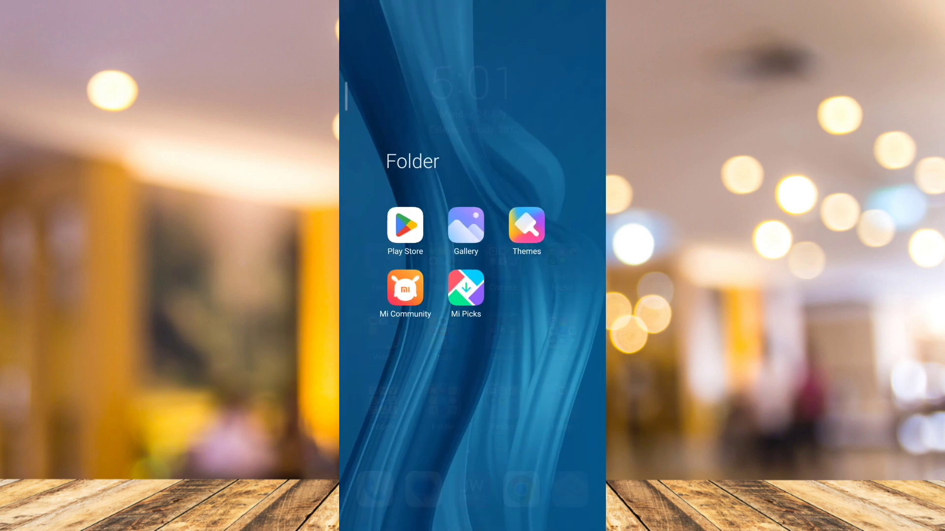
Step: Rerun the recent 'monopoly go' Play Store search and launch MONOPOLY GO! from its listing
{"action": "left_click", "coordinate": [405, 227]}
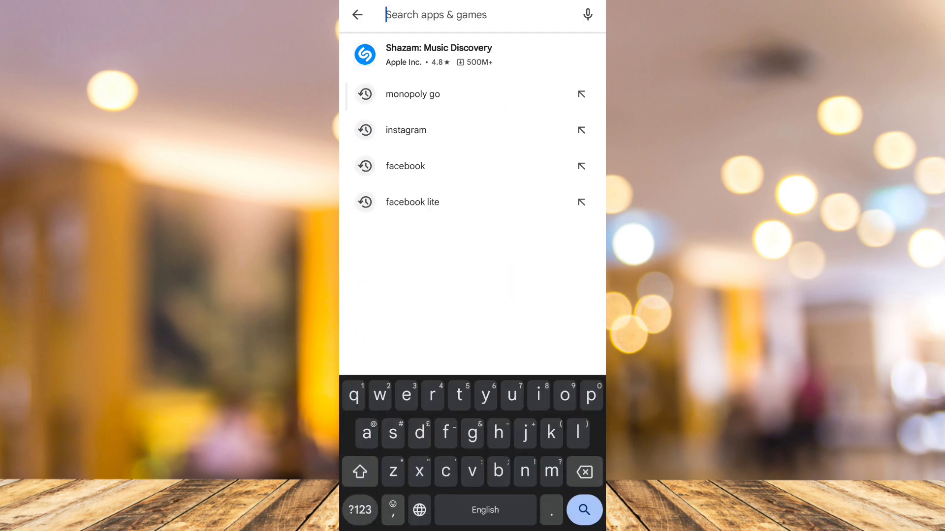
{"action": "left_click", "coordinate": [413, 94]}
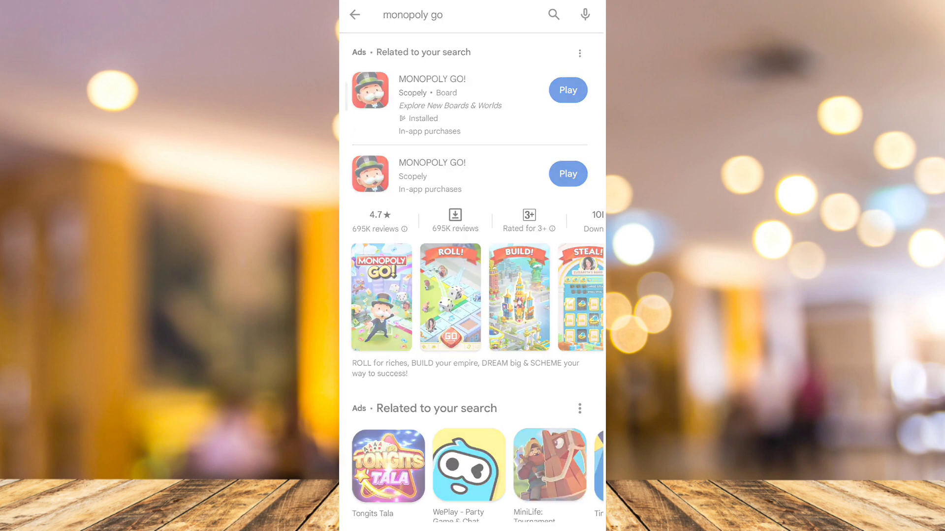
{"action": "left_click", "coordinate": [432, 163]}
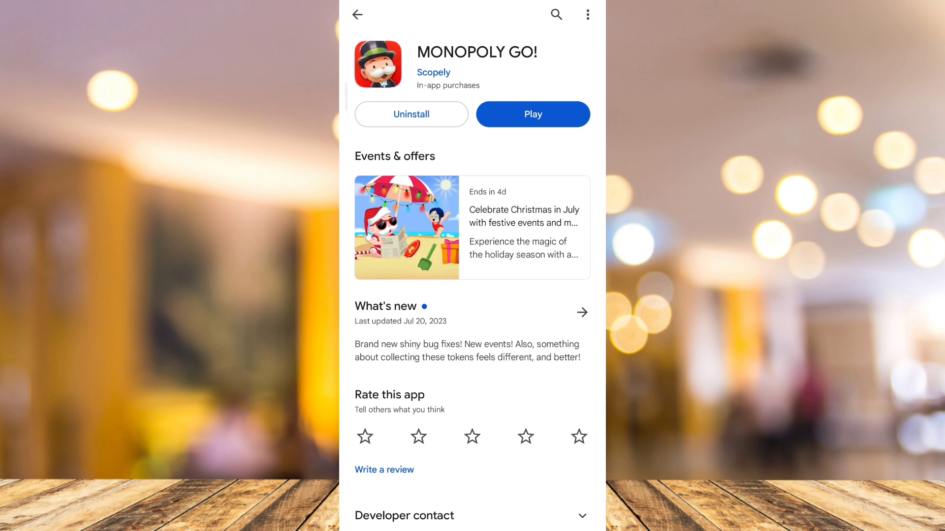
{"action": "left_click", "coordinate": [532, 114]}
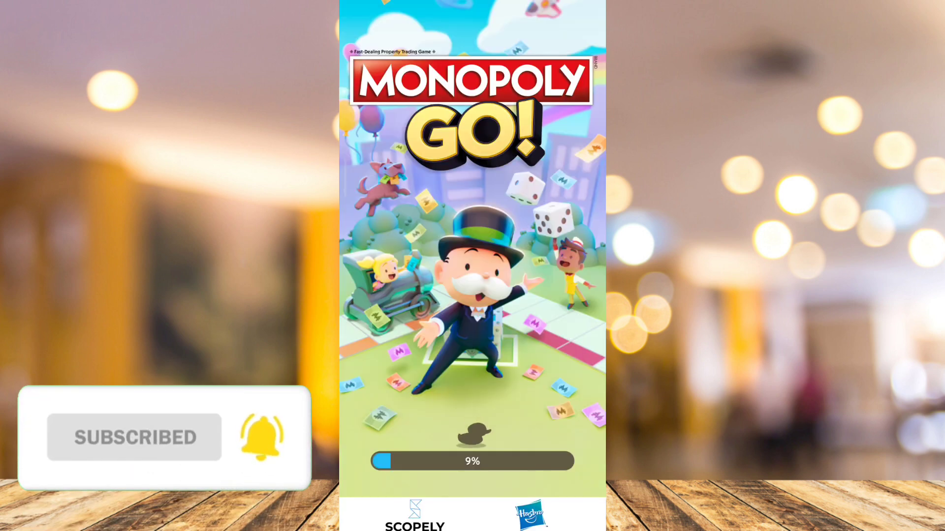